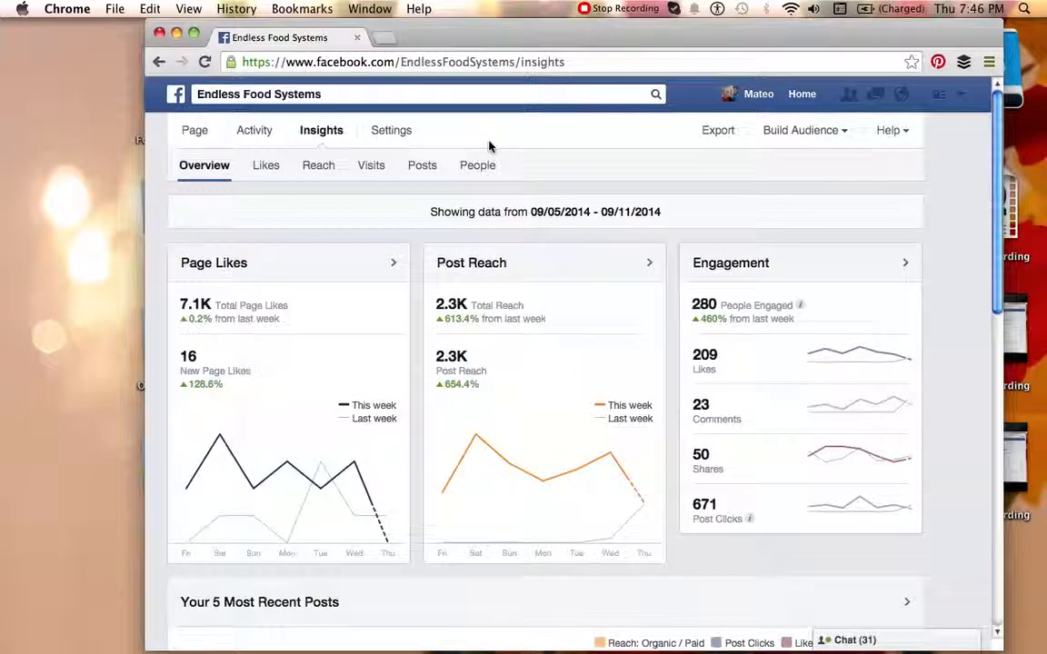
mouse_move(474, 145)
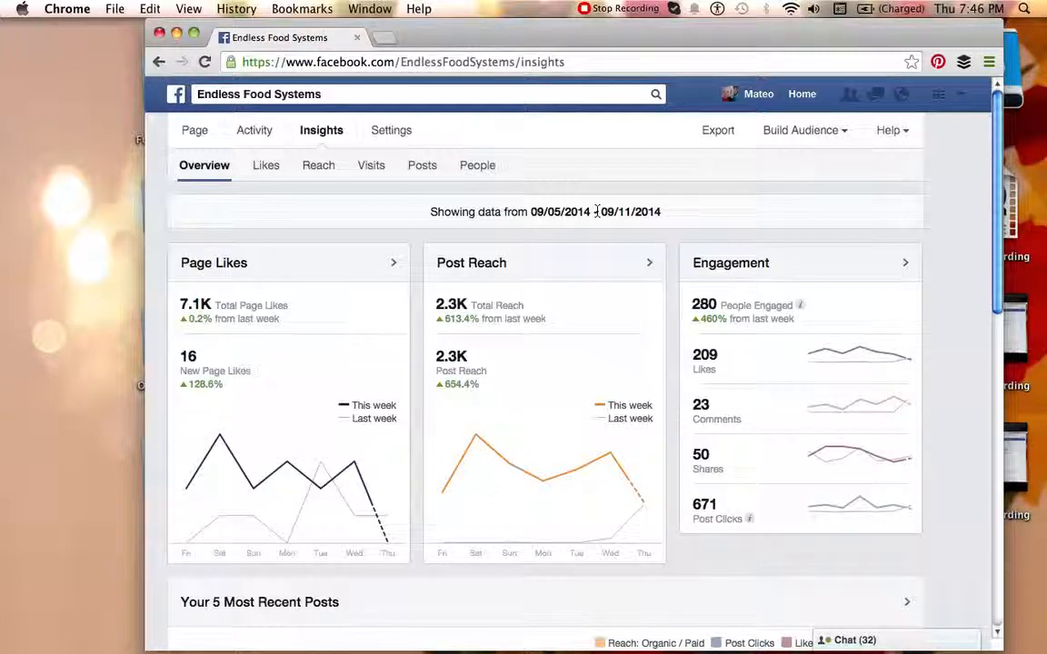
mouse_move(667, 242)
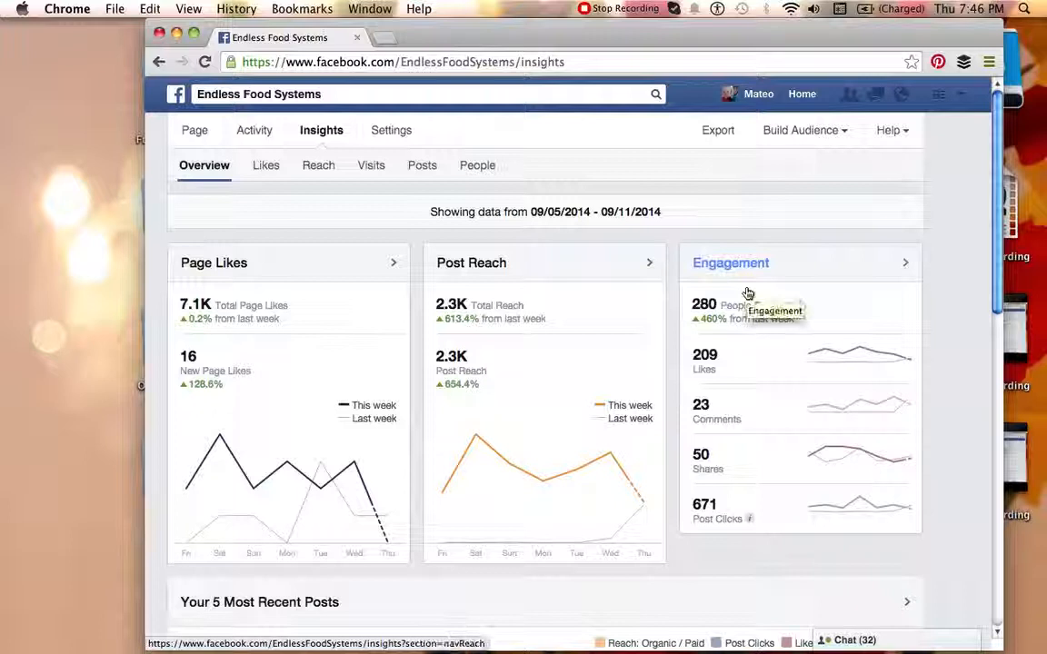
mouse_move(745, 309)
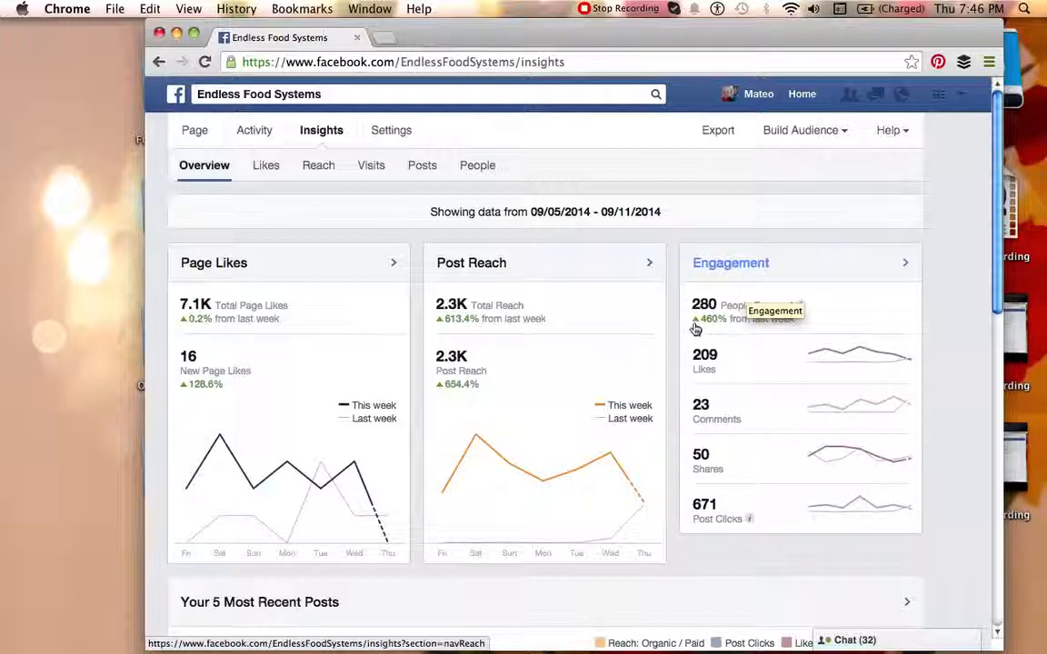
mouse_move(718, 330)
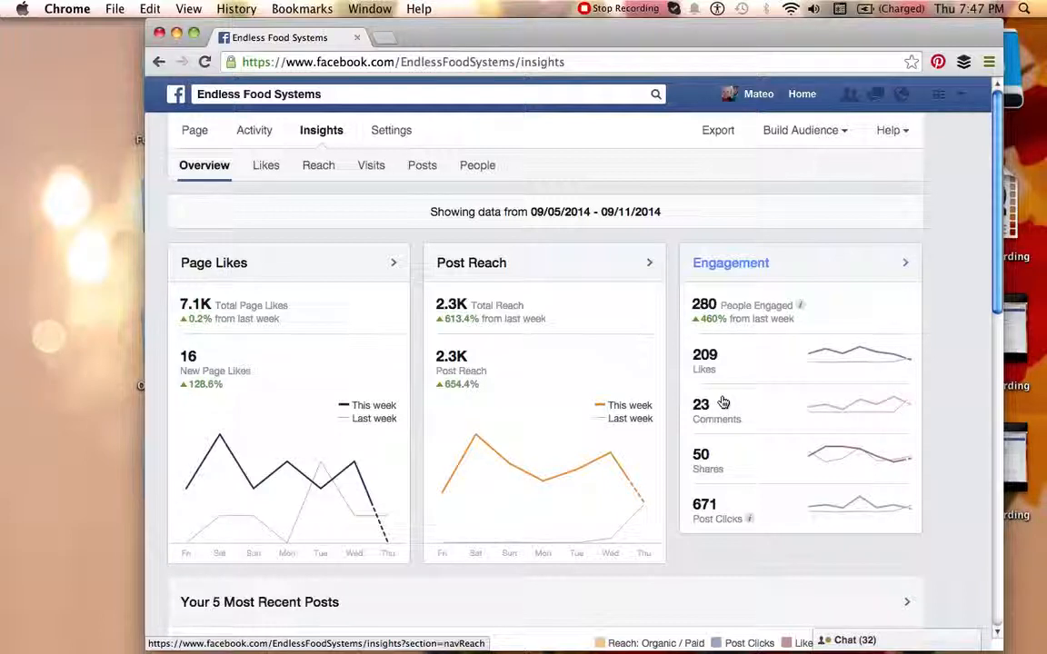
mouse_move(719, 453)
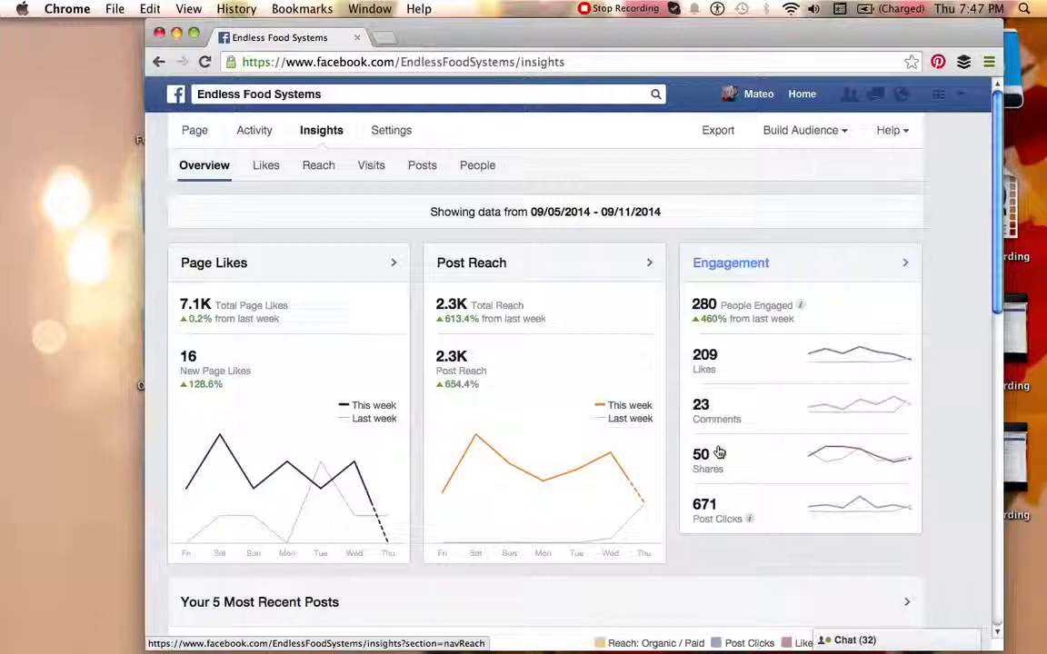
mouse_move(720, 452)
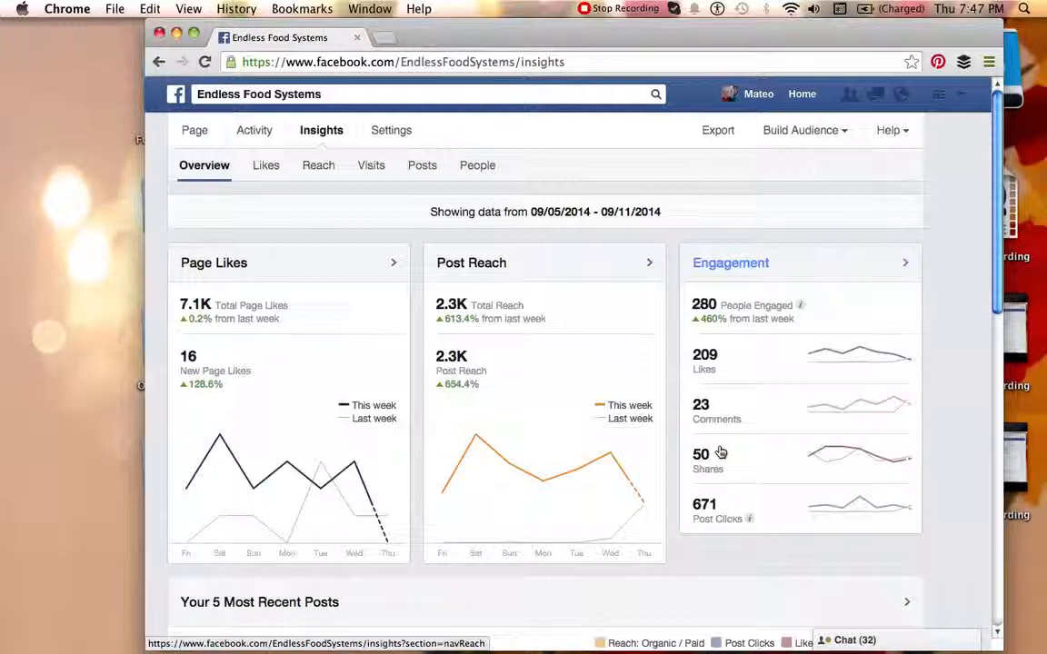
scroll(down, 3)
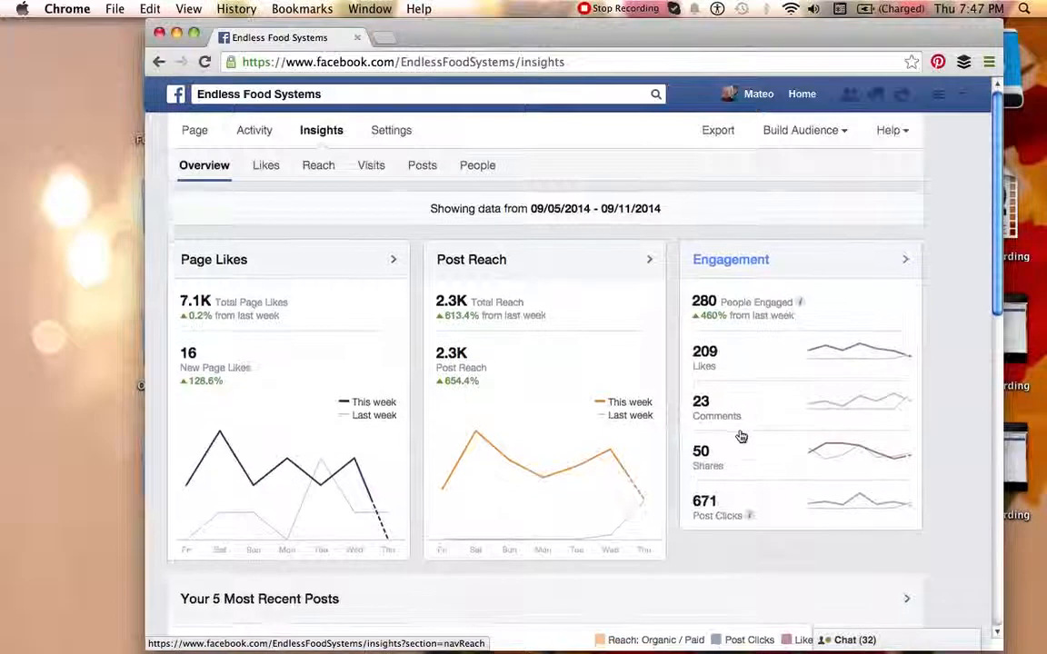
scroll(down, 3)
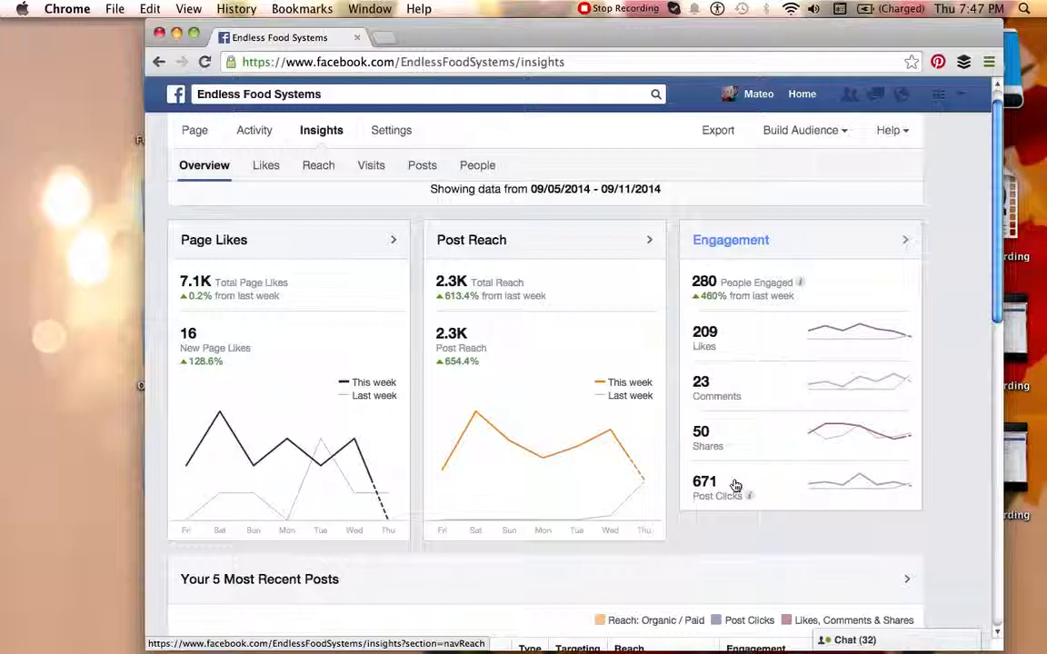
scroll(down, 3)
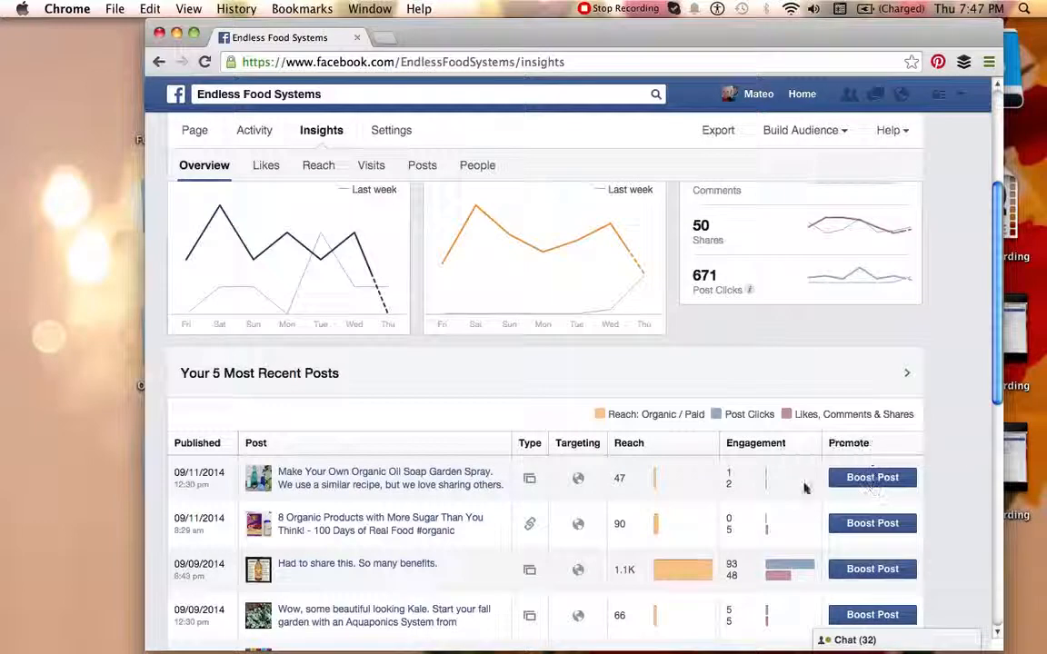
mouse_move(673, 442)
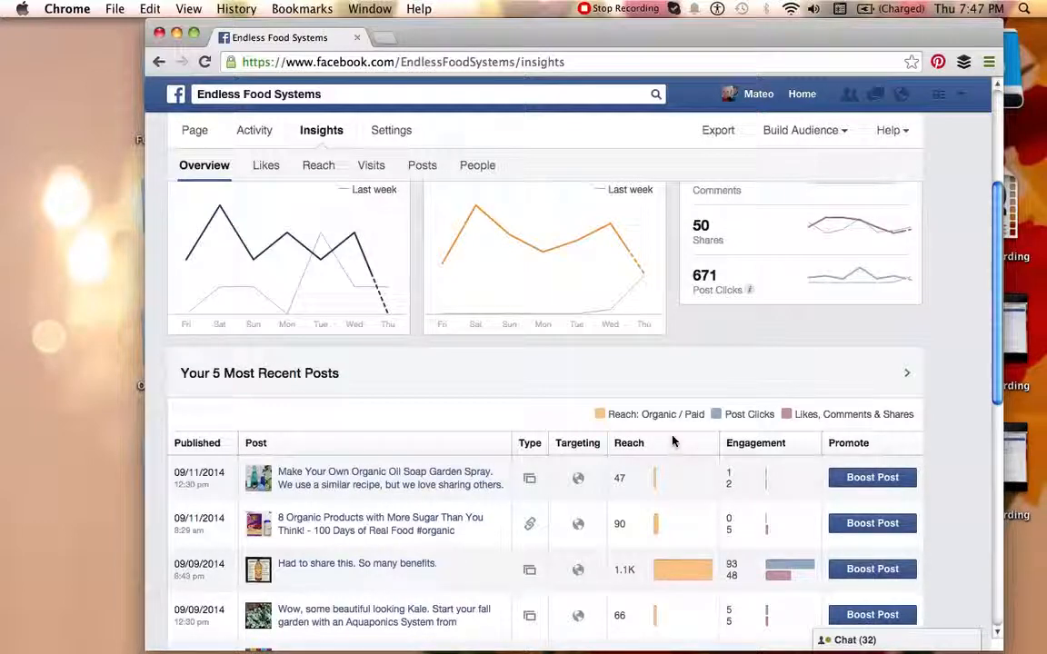
scroll(down, 3)
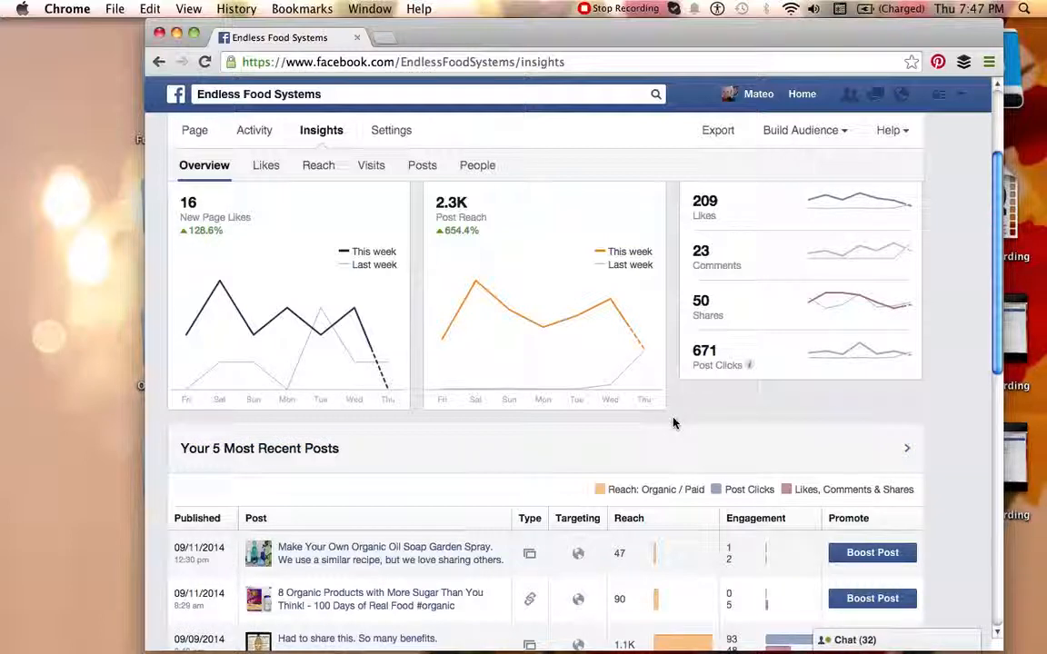
mouse_move(683, 411)
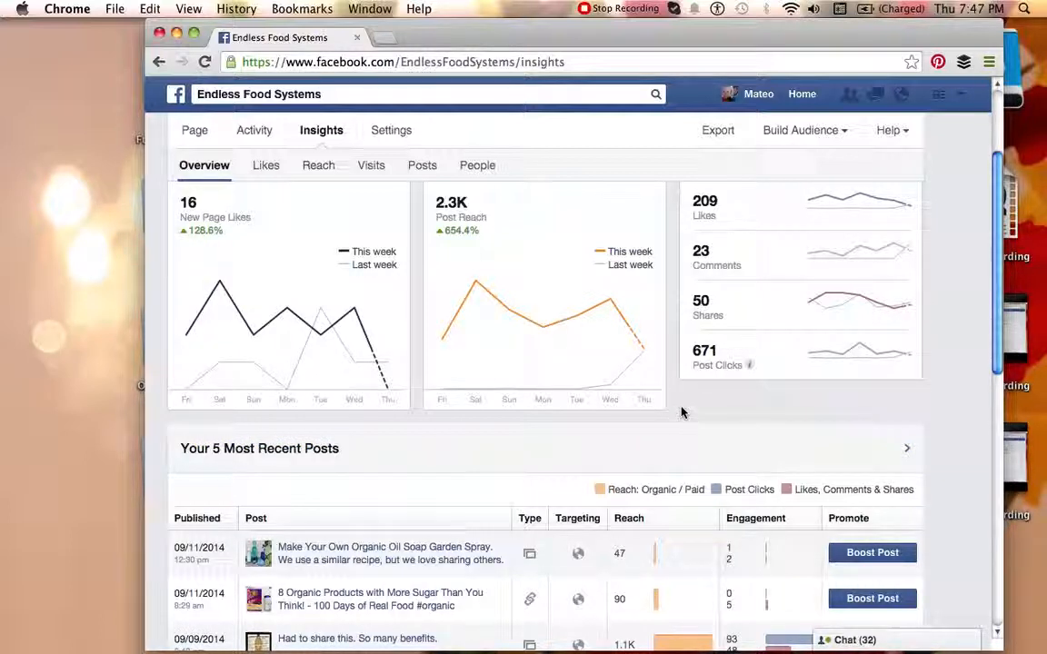